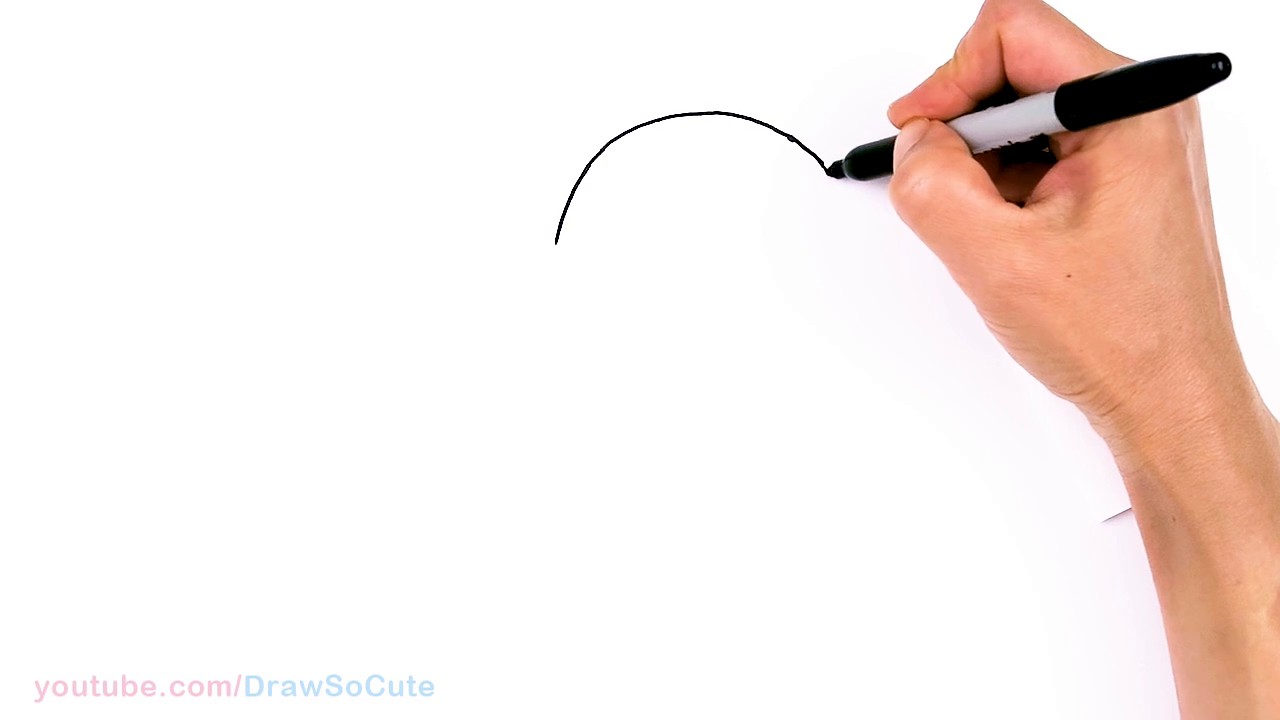
{"action": "left_click_drag", "start_coordinate": [830, 160], "coordinate": [840, 230]}
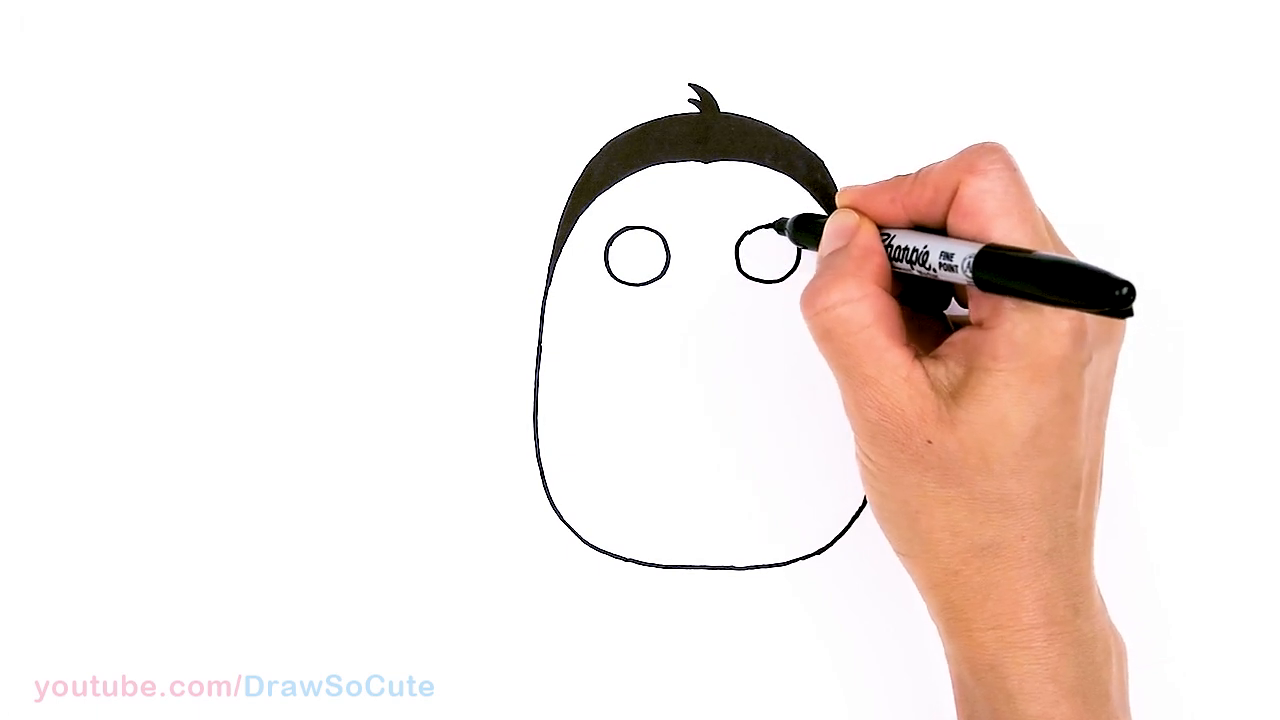
{"action": "mouse_move", "coordinate": [770, 250]}
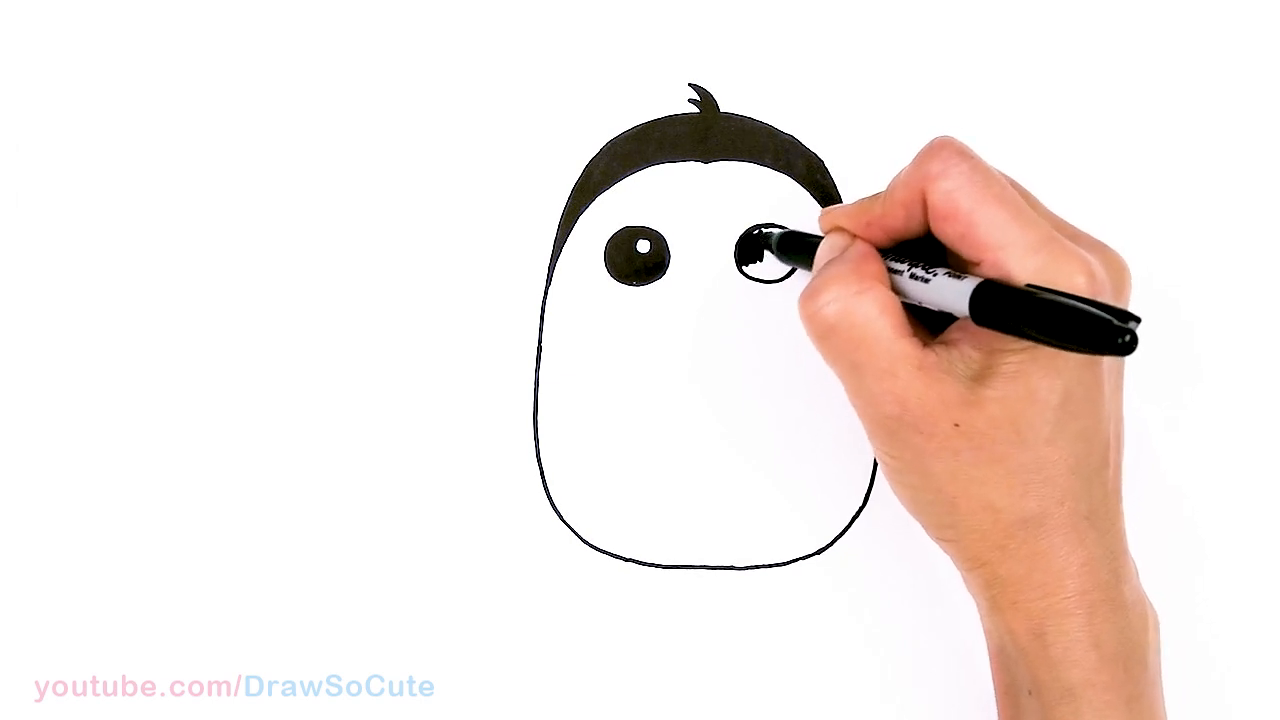
{"action": "left_click_drag", "start_coordinate": [770, 250], "coordinate": [776, 250]}
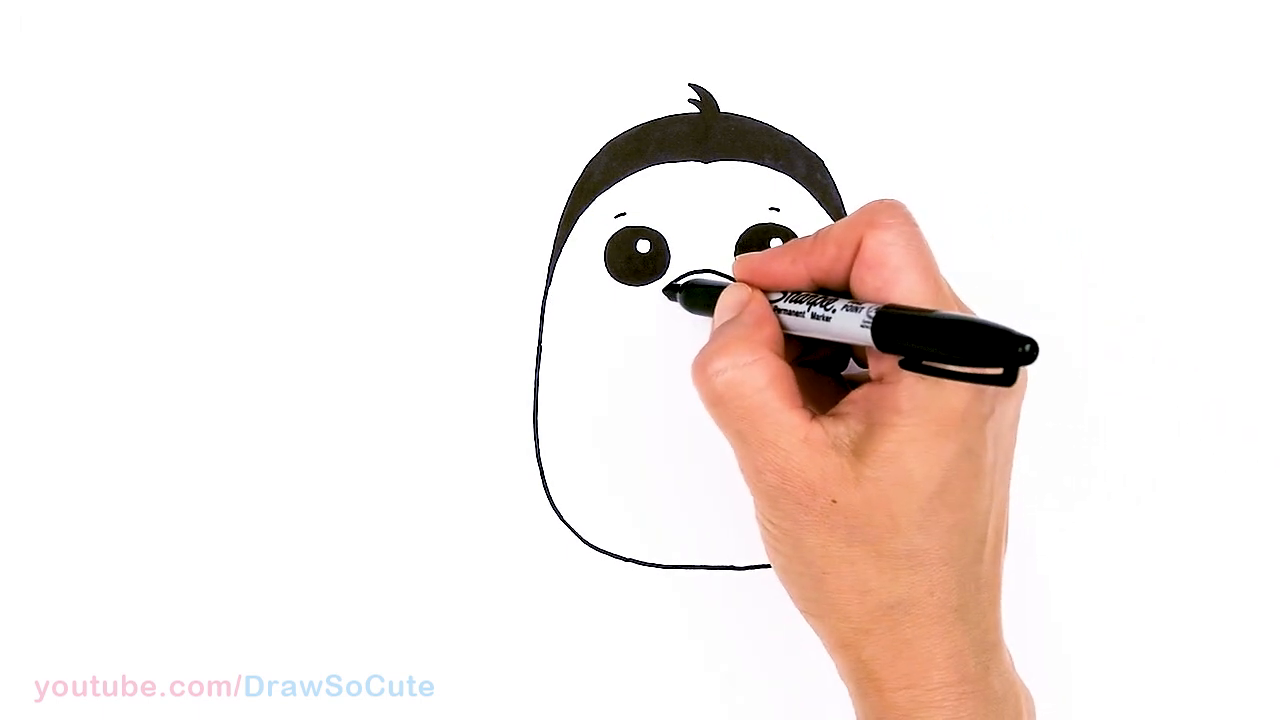
{"action": "left_click_drag", "start_coordinate": [690, 300], "coordinate": [720, 290]}
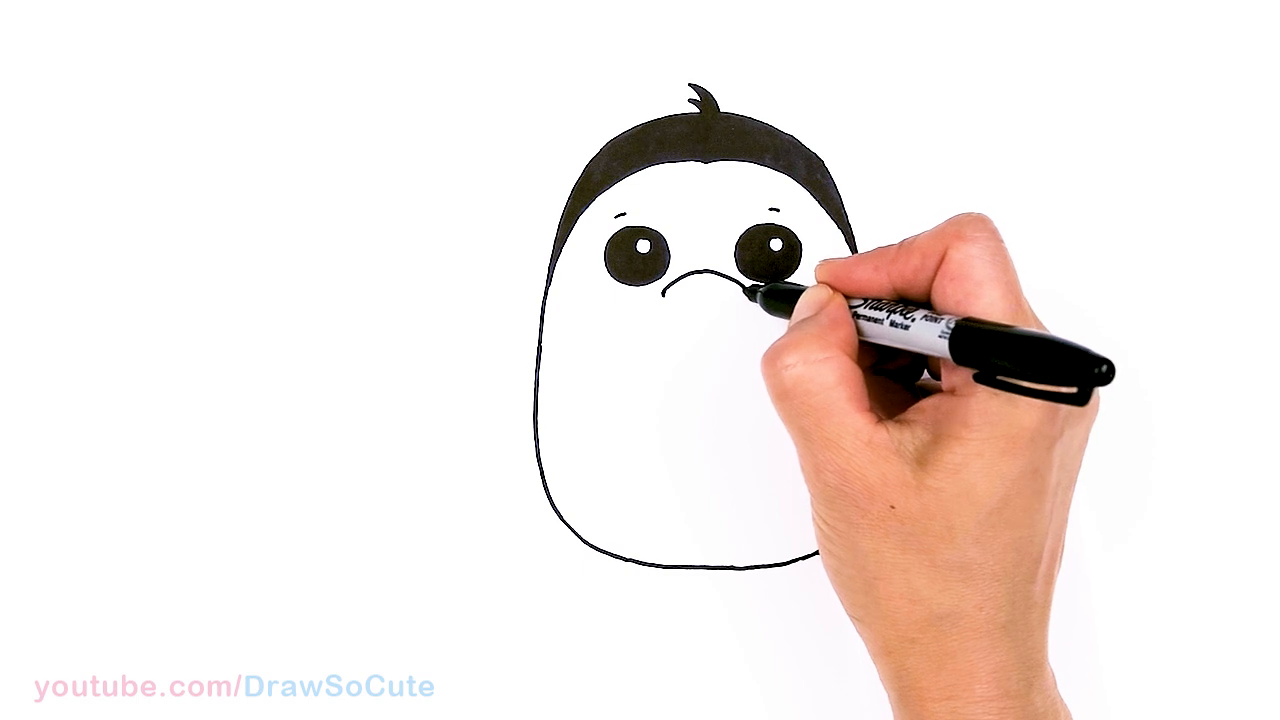